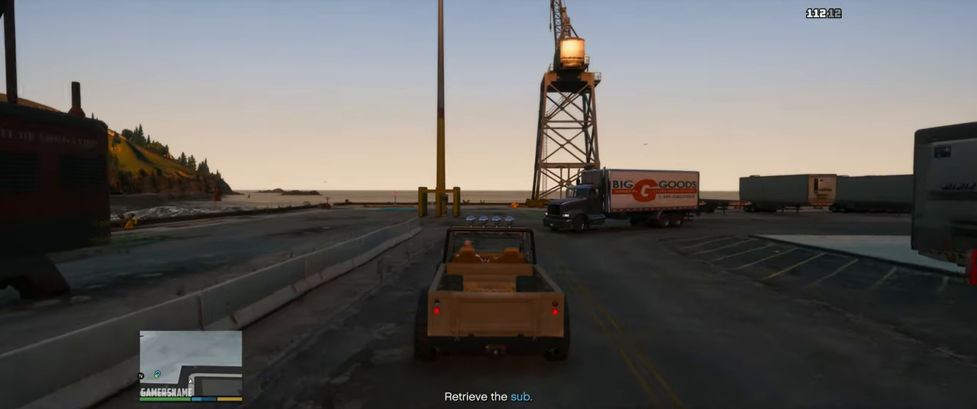
pyautogui.press('w')
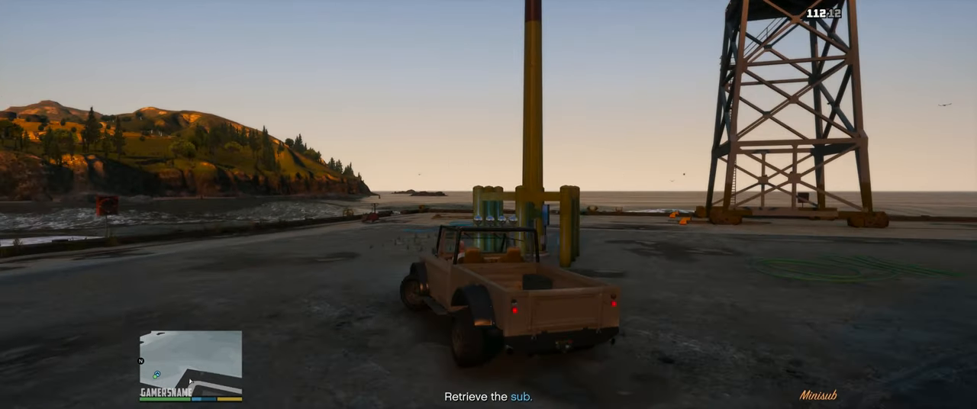
pyautogui.moveTo(488, 204)
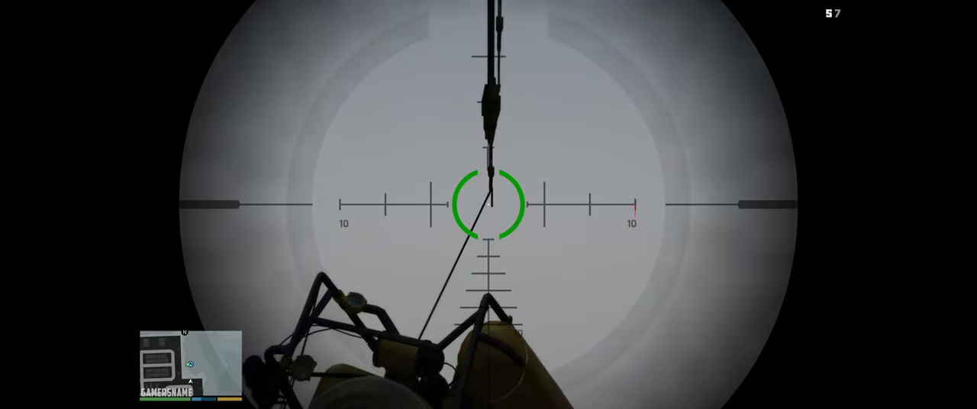
pyautogui.press('tab')
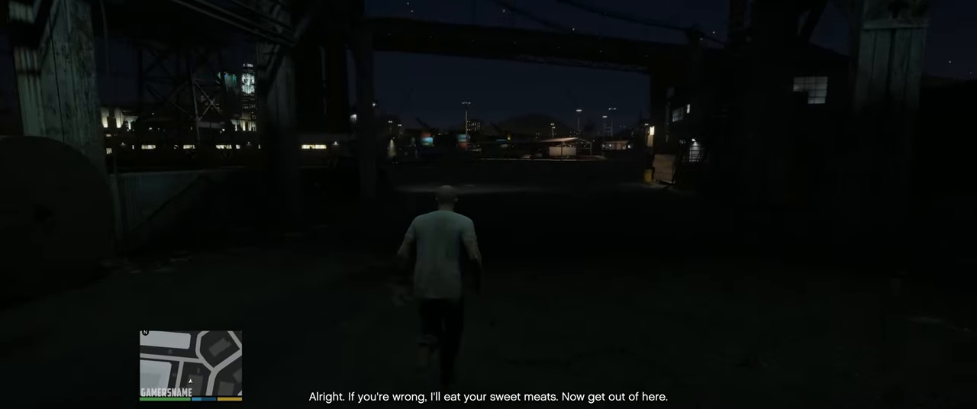
pyautogui.press('w')
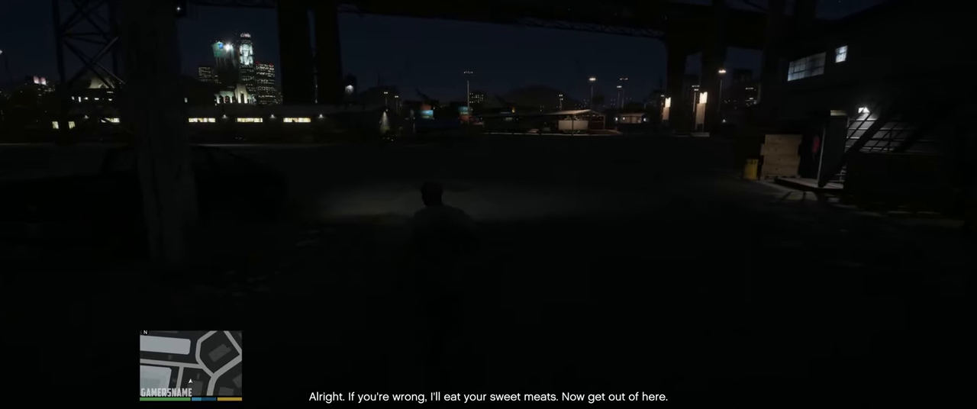